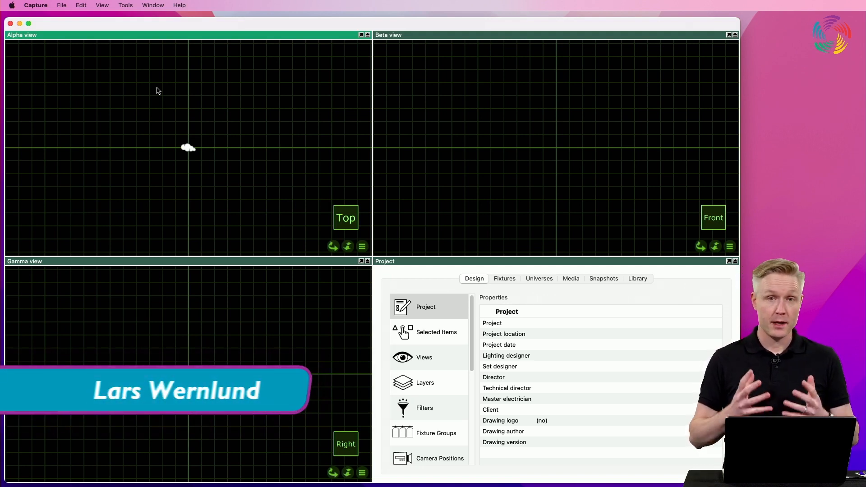
# - Show the File menu commands to get ready for importing a model
pyautogui.click(61, 6)
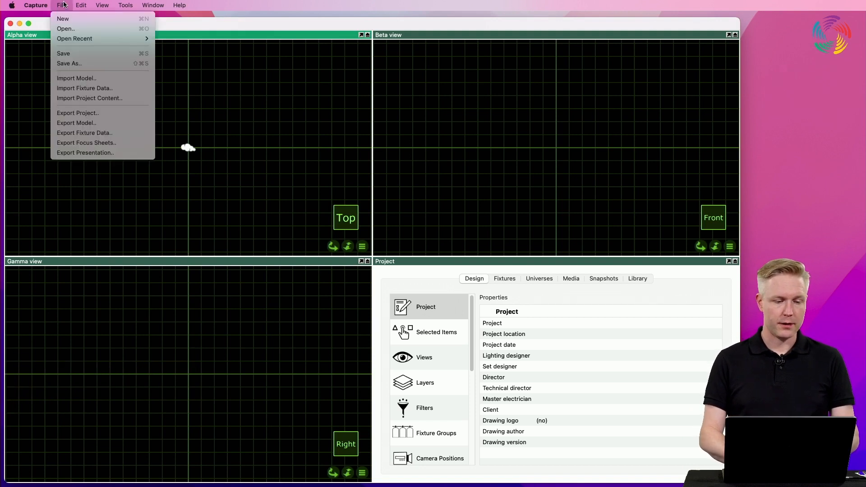
pyautogui.moveTo(76, 78)
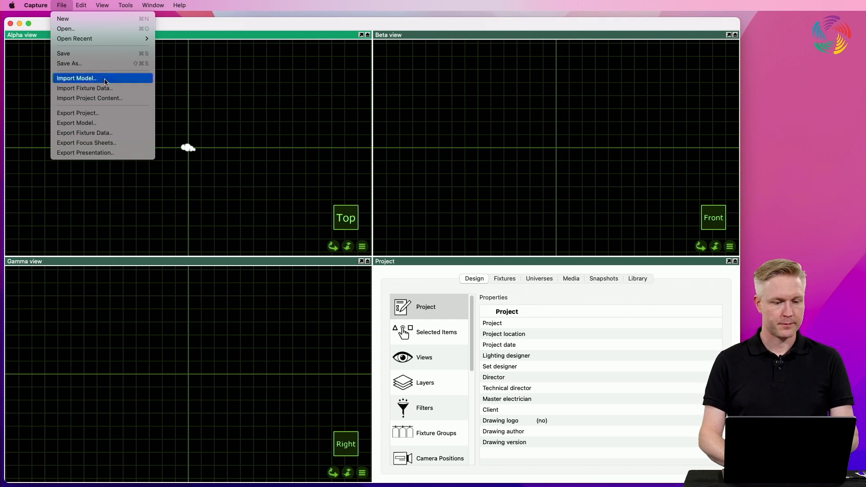
# - Import the Chateau.skp SketchUp file, bringing up its import log
pyautogui.click(76, 77)
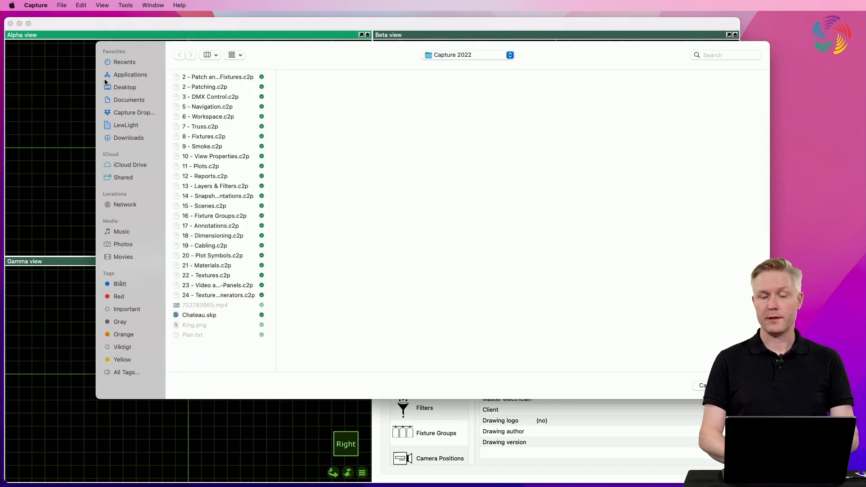
pyautogui.click(198, 314)
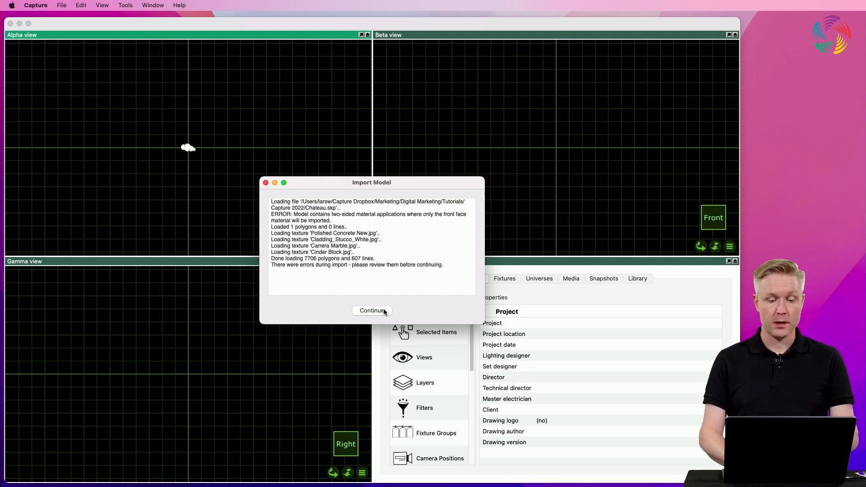
# - Continue past the import log to the Chateau.skp preview window
pyautogui.click(371, 309)
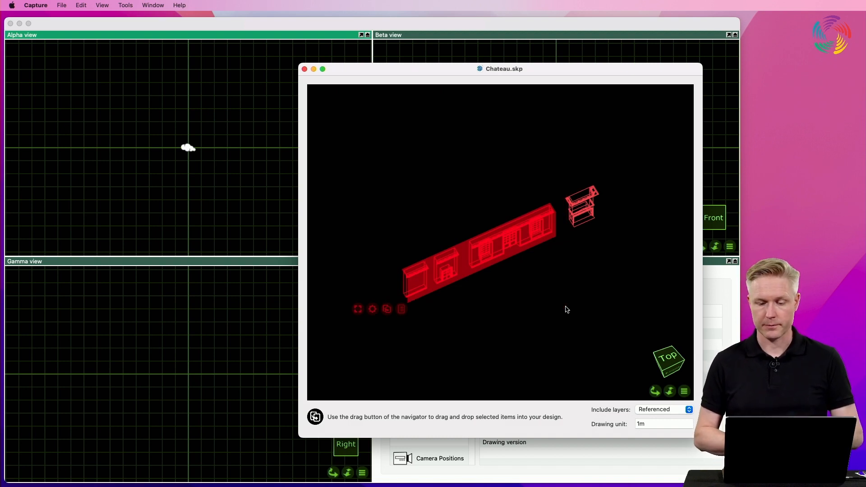
pyautogui.moveTo(540, 310)
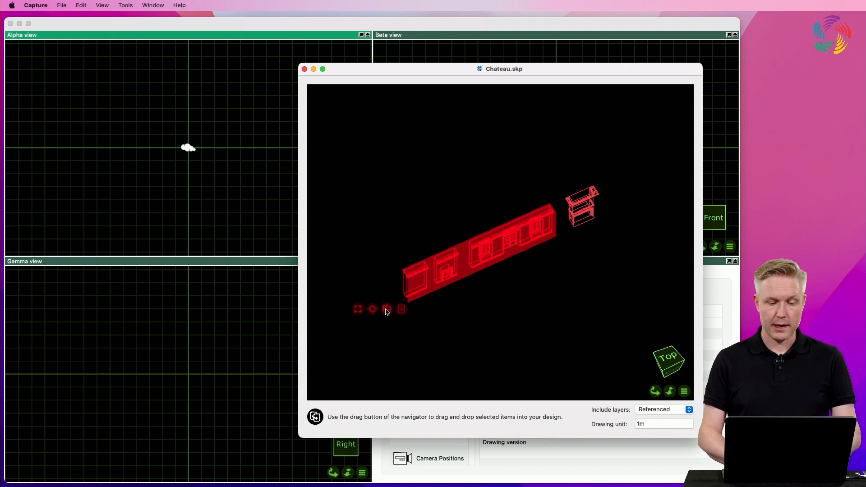
# - Drag the chateau into the Alpha top view and place it at the dropped location
pyautogui.moveTo(386, 309); pyautogui.dragTo(188, 171)
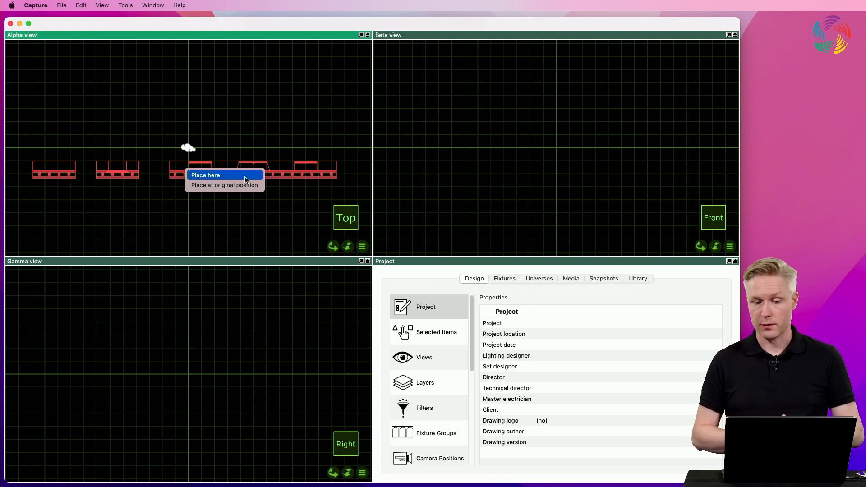
pyautogui.click(205, 175)
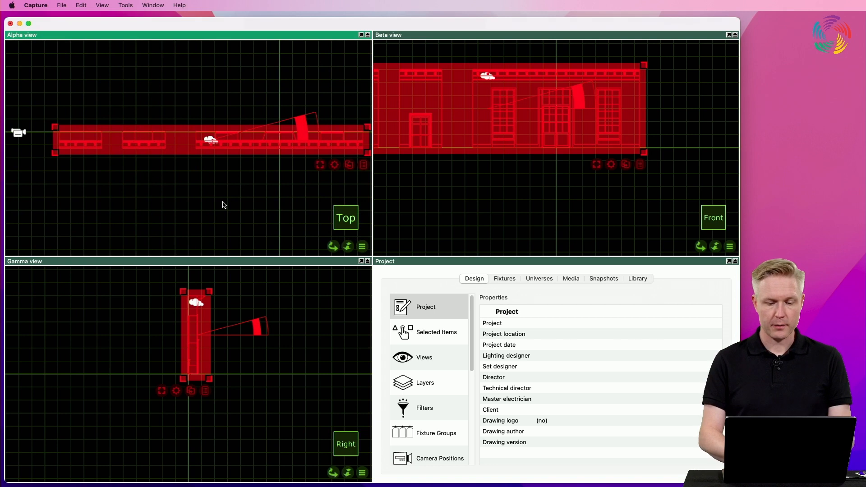
pyautogui.moveTo(439, 389)
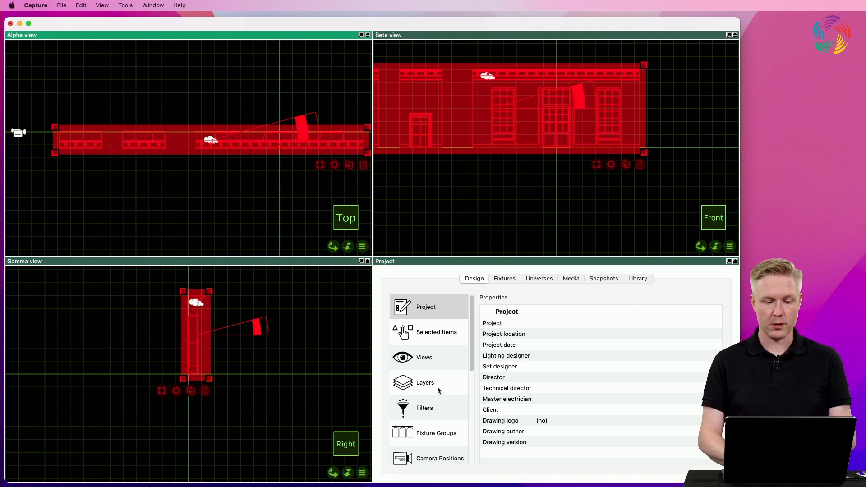
# - Review the project's Layer0 and imported materials, selecting Polished Concrete New
pyautogui.click(424, 382)
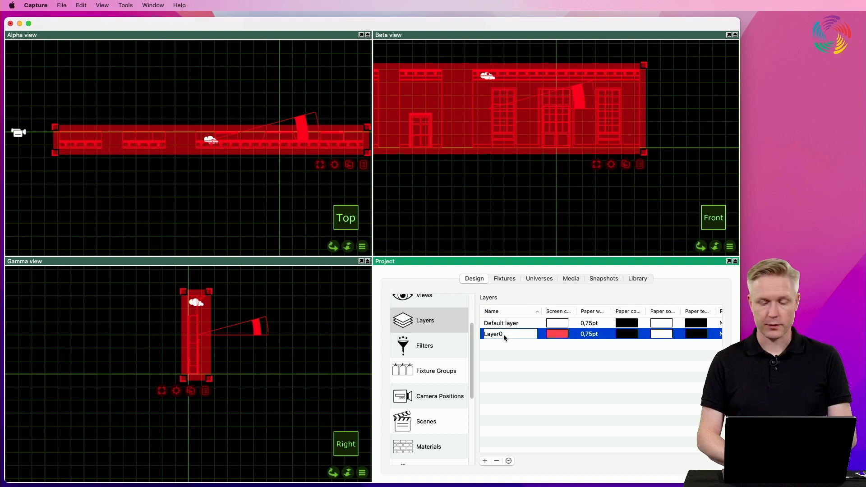
pyautogui.click(428, 447)
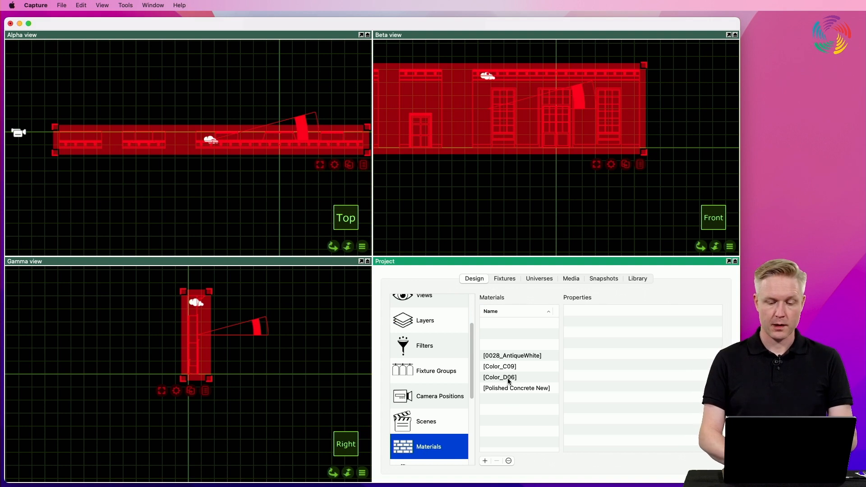
pyautogui.click(498, 377)
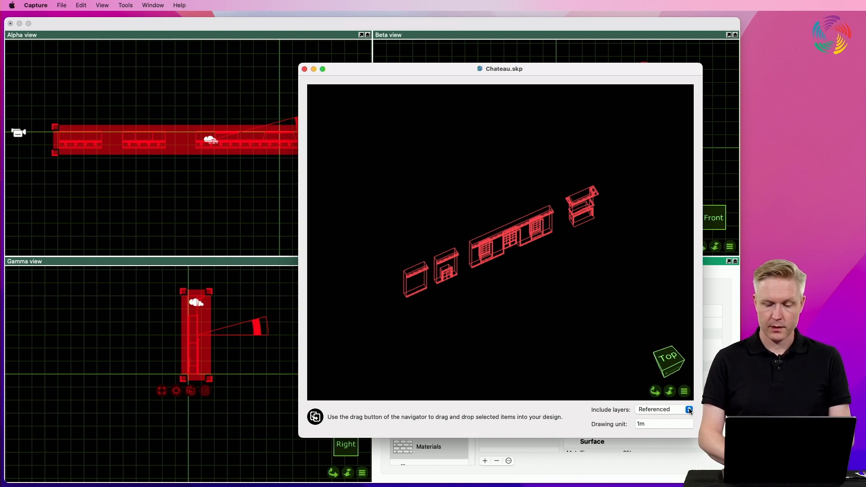
# - Keep Include layers on Referenced and start editing the 1m drawing unit
pyautogui.click(688, 409)
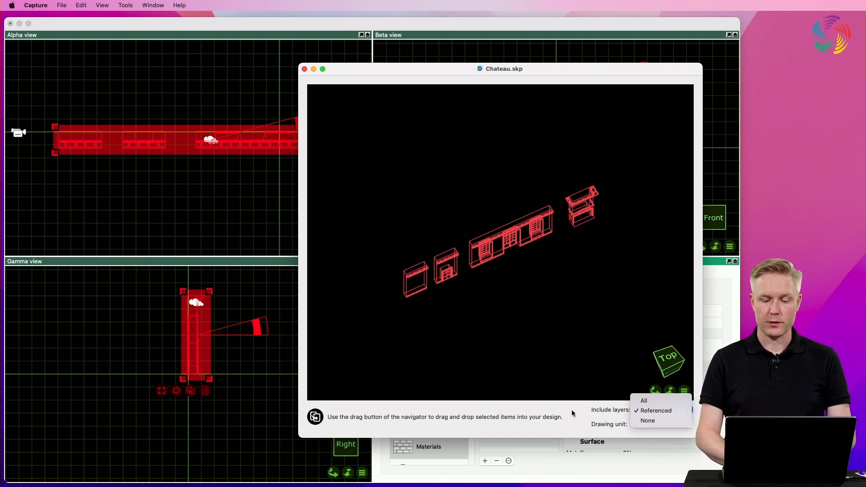
pyautogui.click(654, 410)
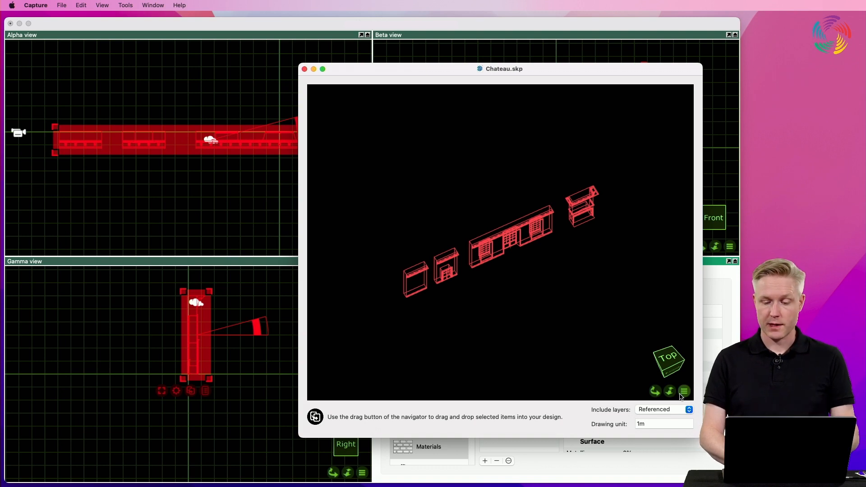
pyautogui.click(664, 424)
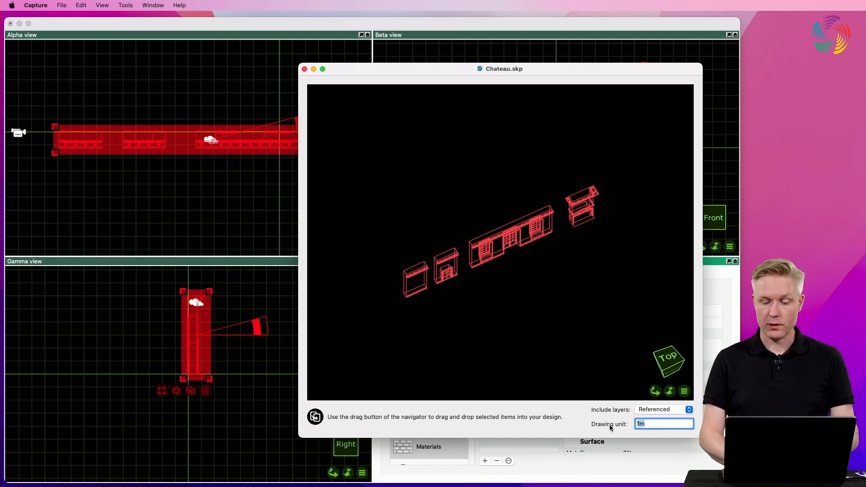